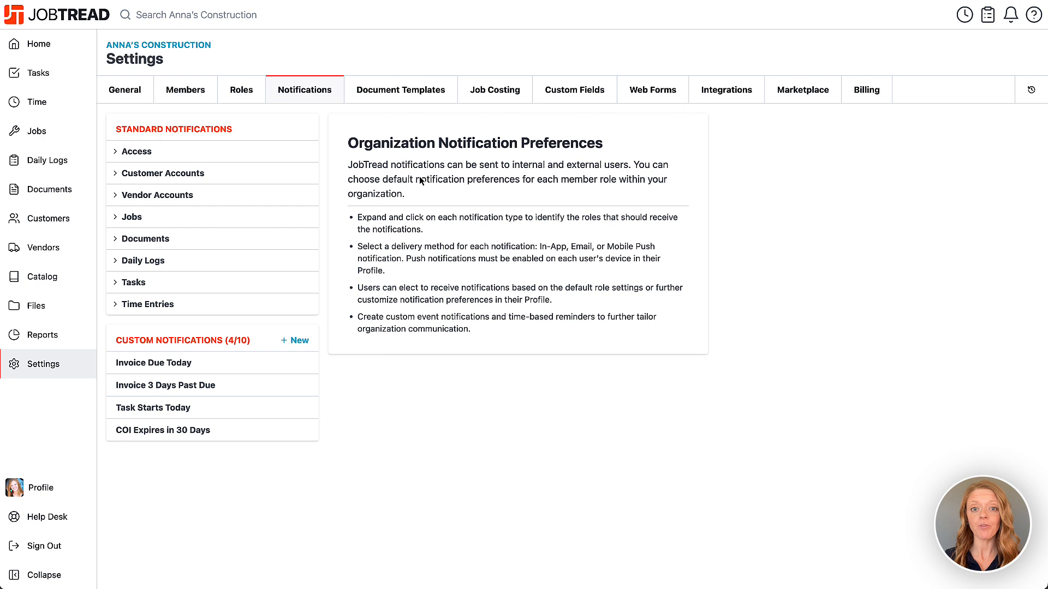
Step: Show the Customer Accounts Comment Created settings with internal roles listed individually
click(163, 173)
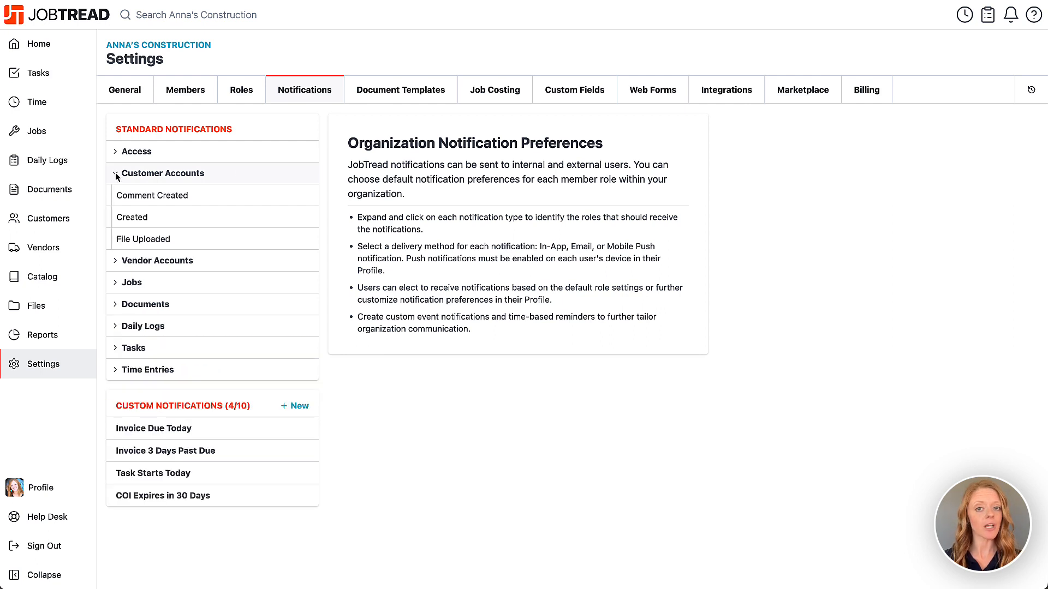
click(152, 195)
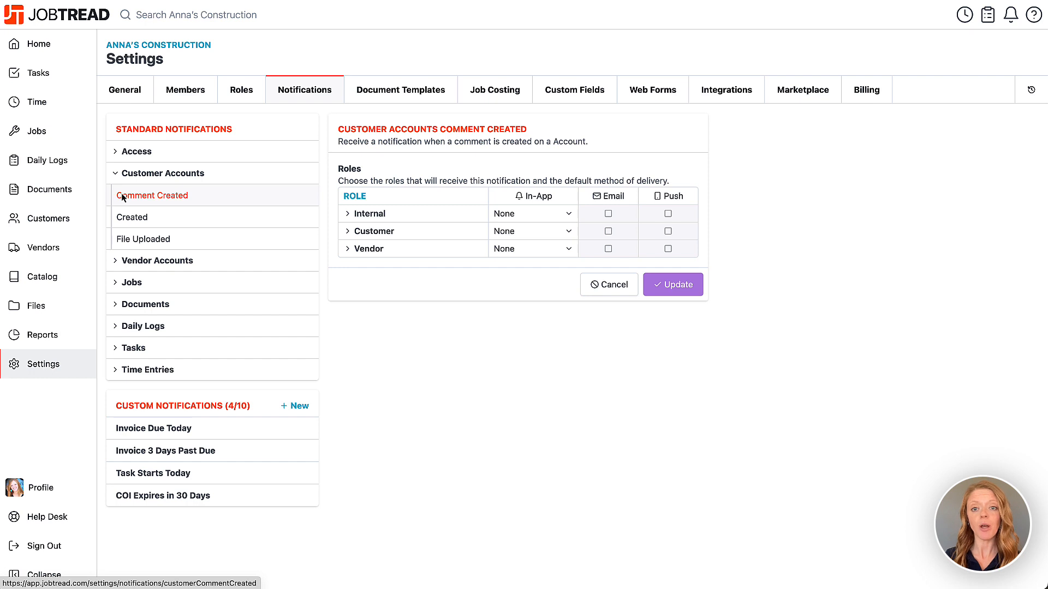
click(347, 213)
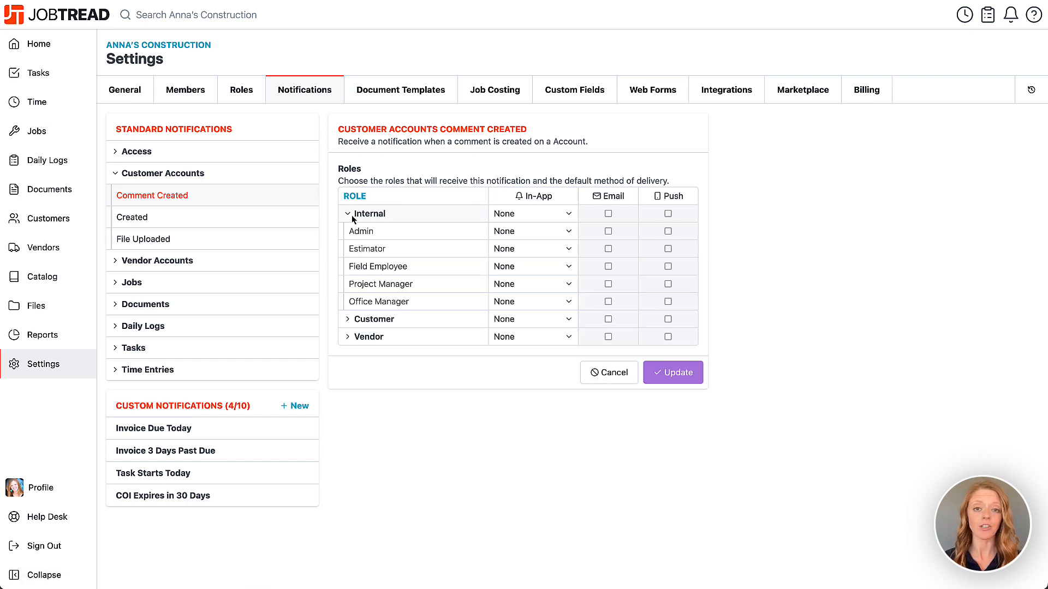
mouse_move(356, 225)
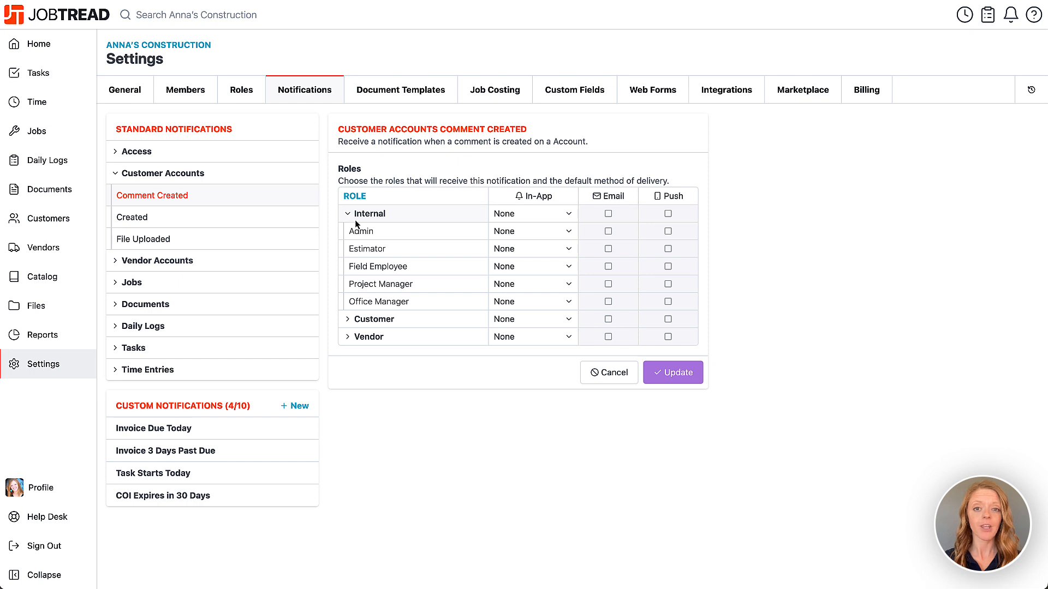
Step: Give the Estimator Participating in-app, email and push comment notifications, then update
click(532, 248)
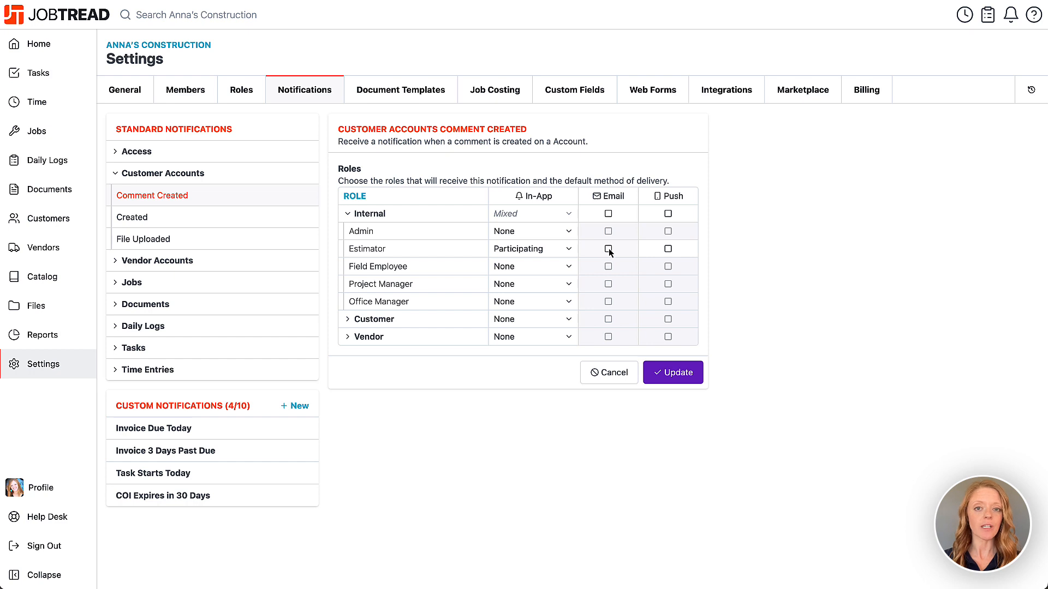
click(608, 249)
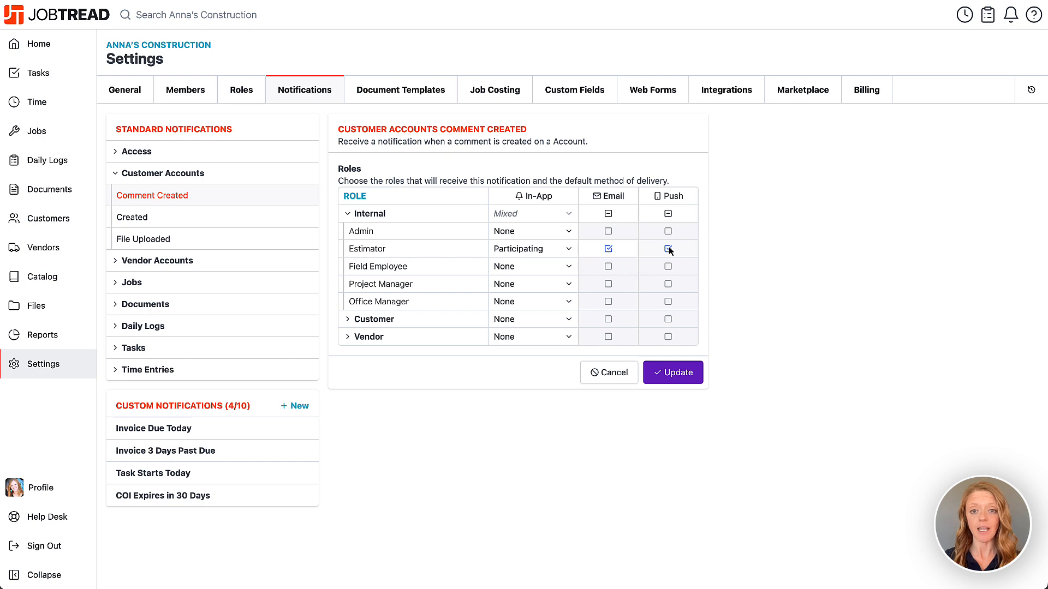
click(667, 249)
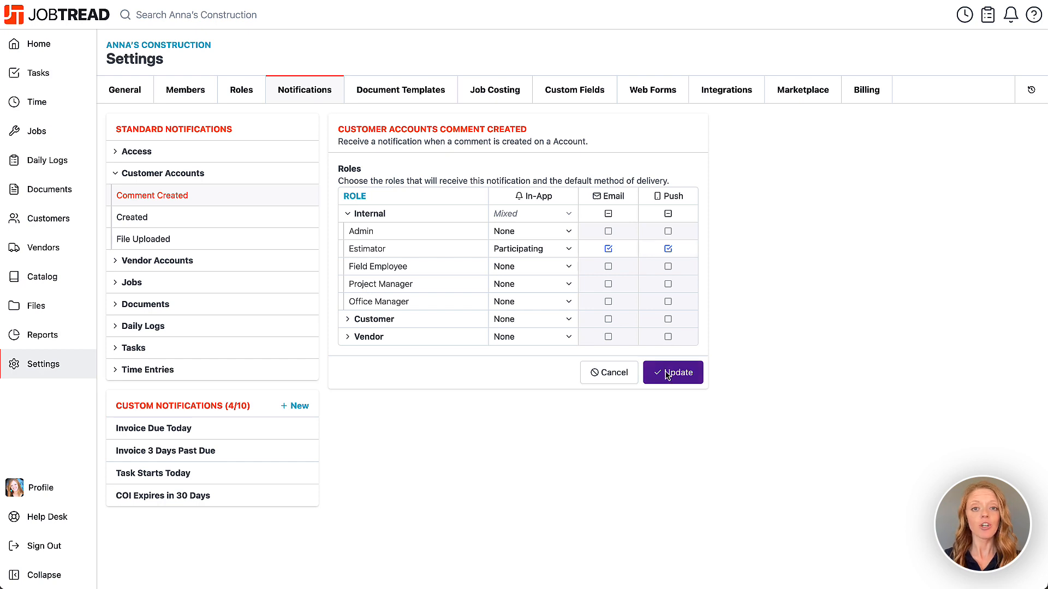
click(672, 373)
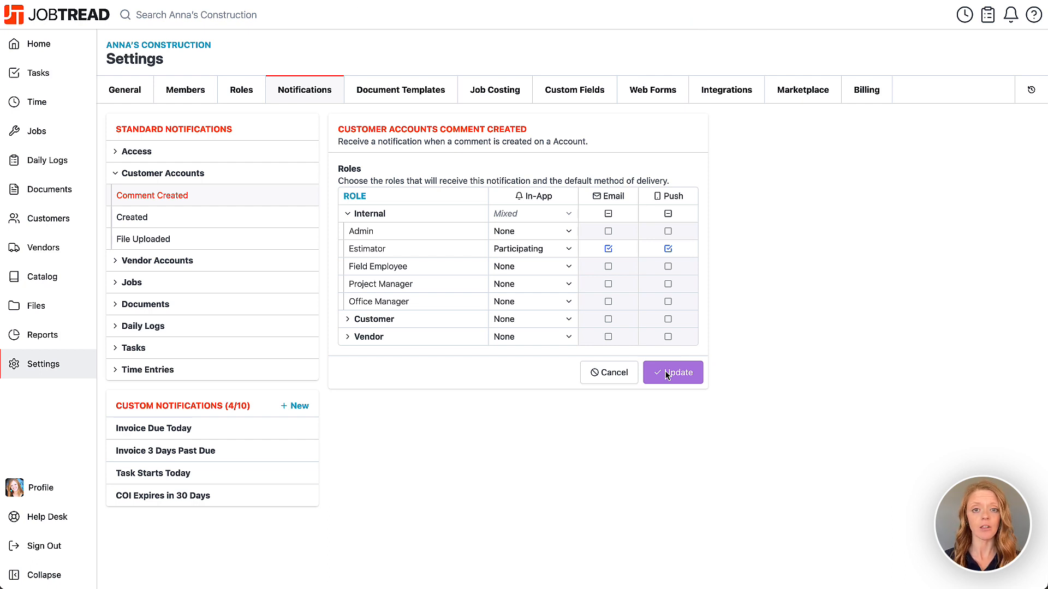
mouse_move(603, 388)
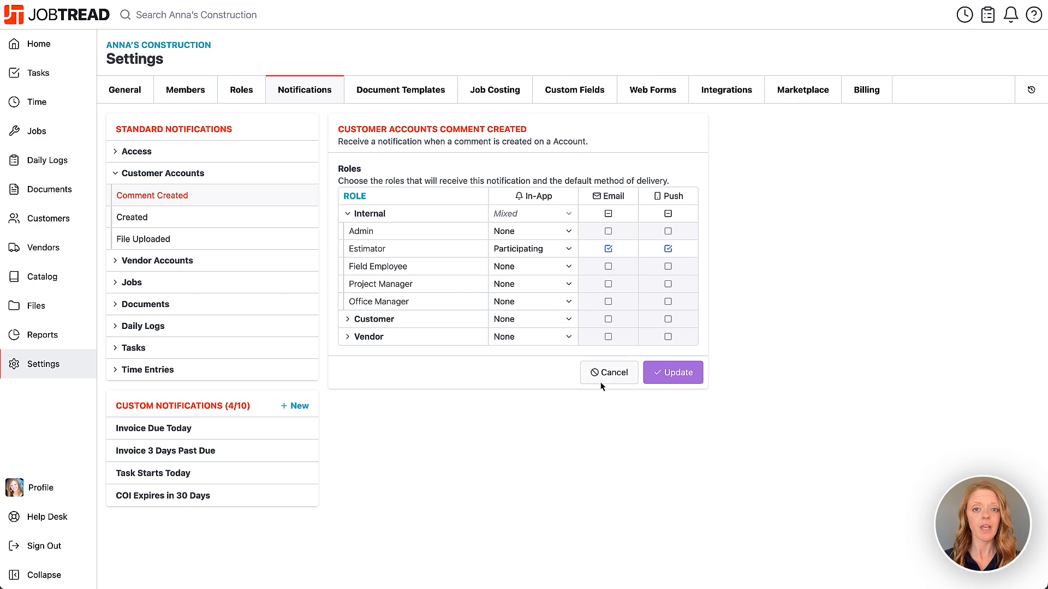
click(40, 488)
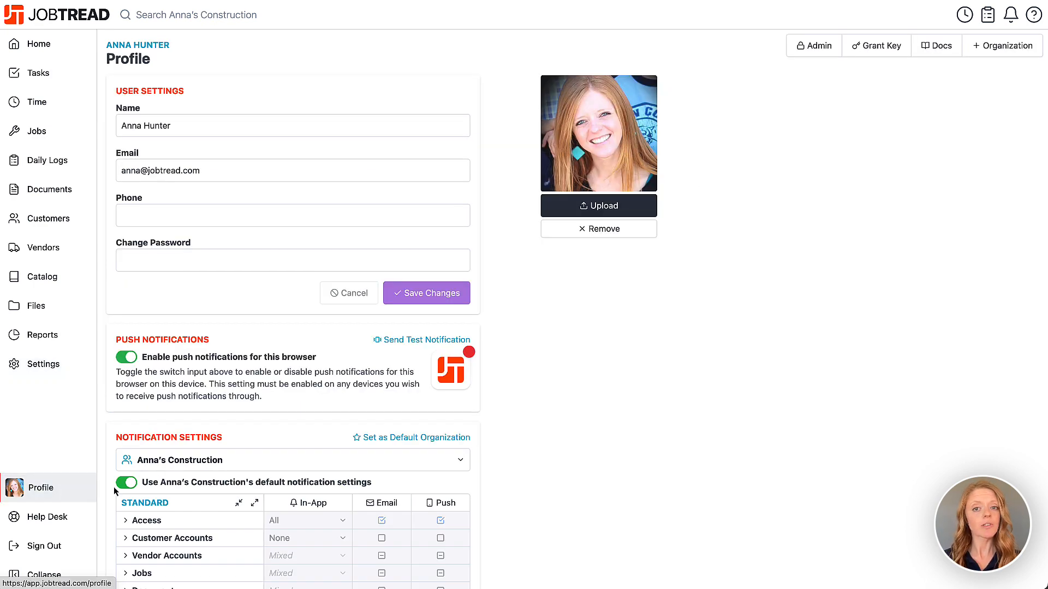
Step: Toggle the profile's default notification settings and browser push switches off and back on
scroll(down, 3)
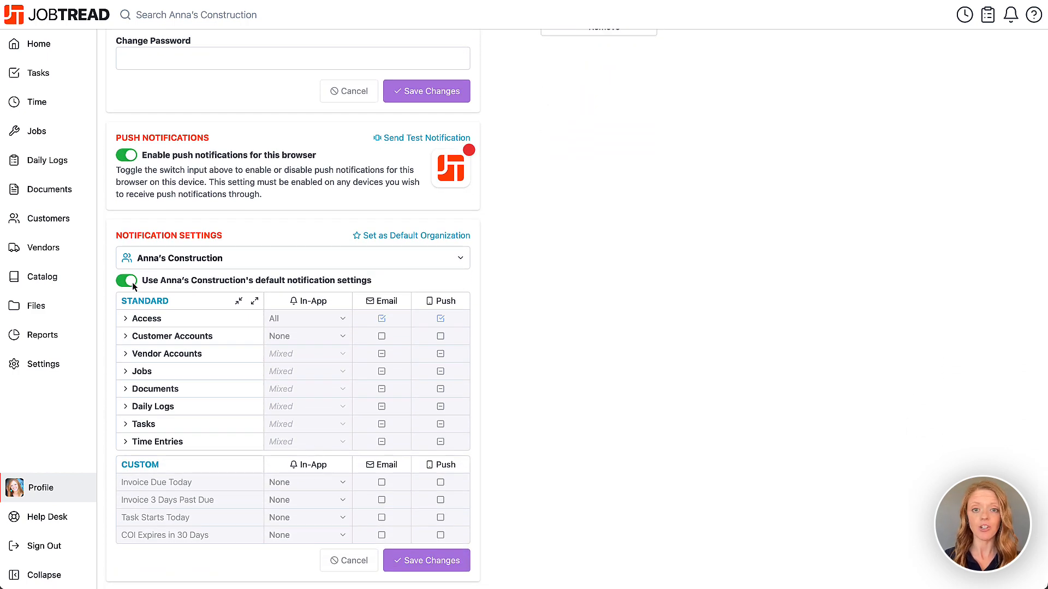
click(127, 280)
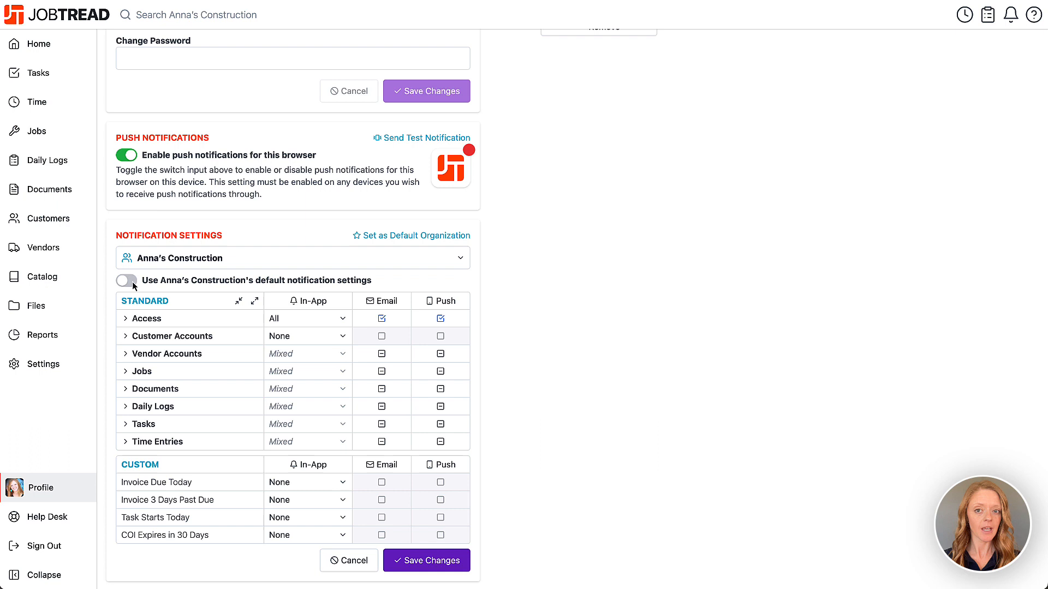
click(126, 280)
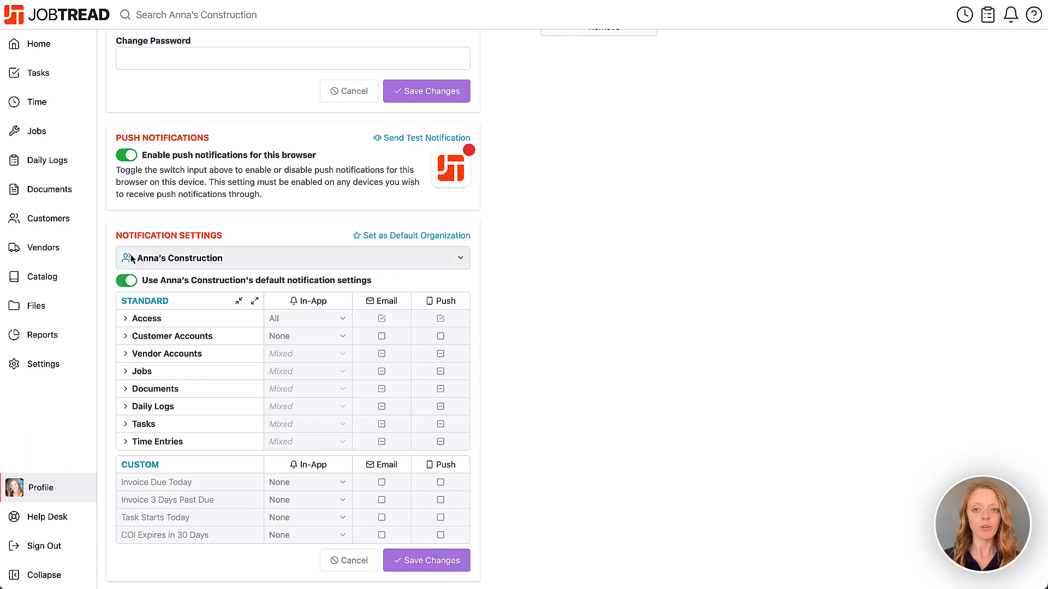
click(126, 155)
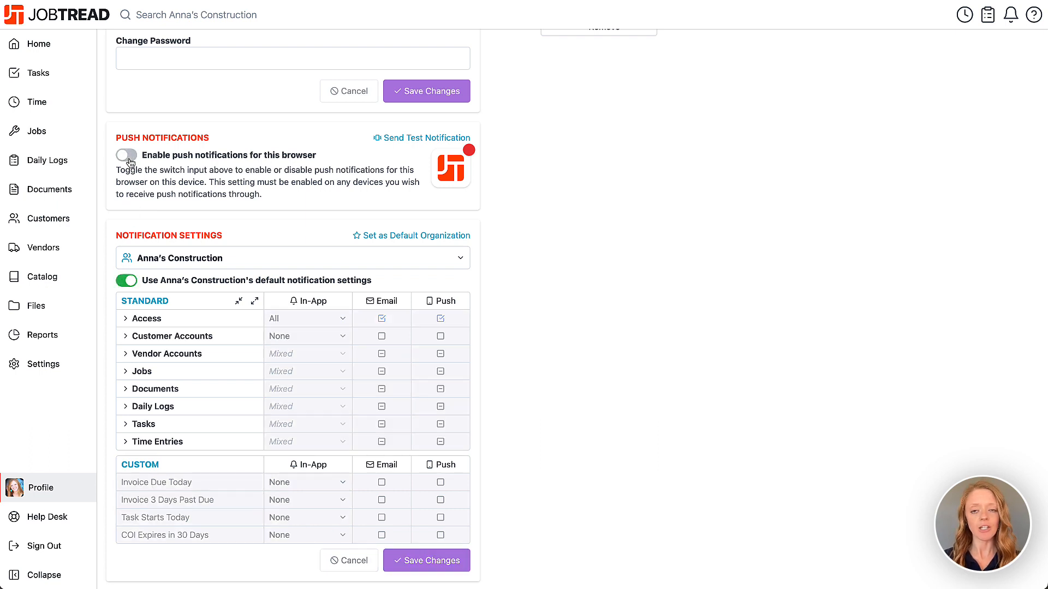
click(126, 155)
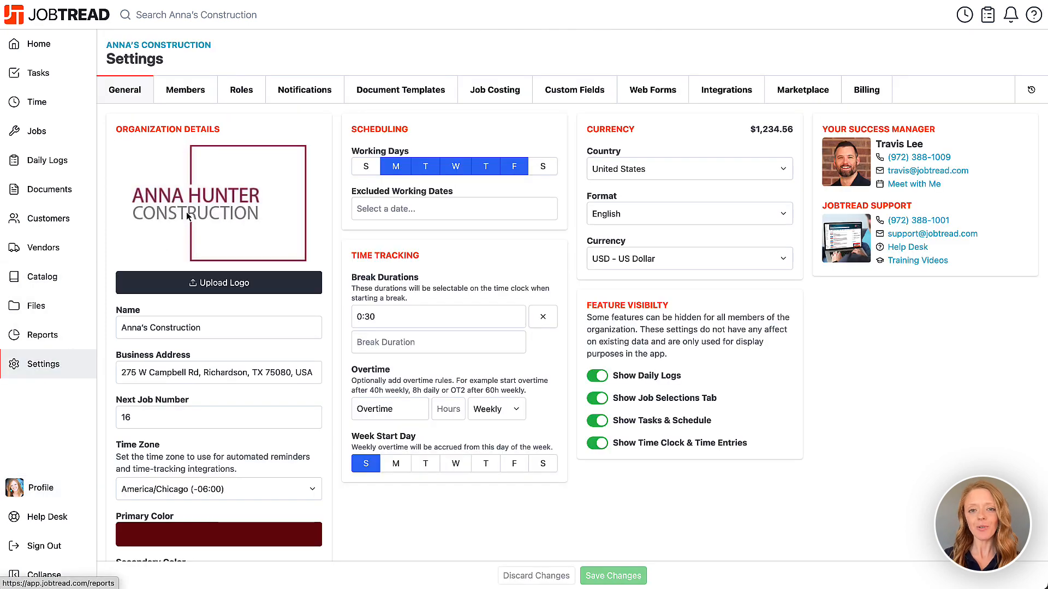
Step: Start a new custom notification from the organization's Notifications settings
click(304, 90)
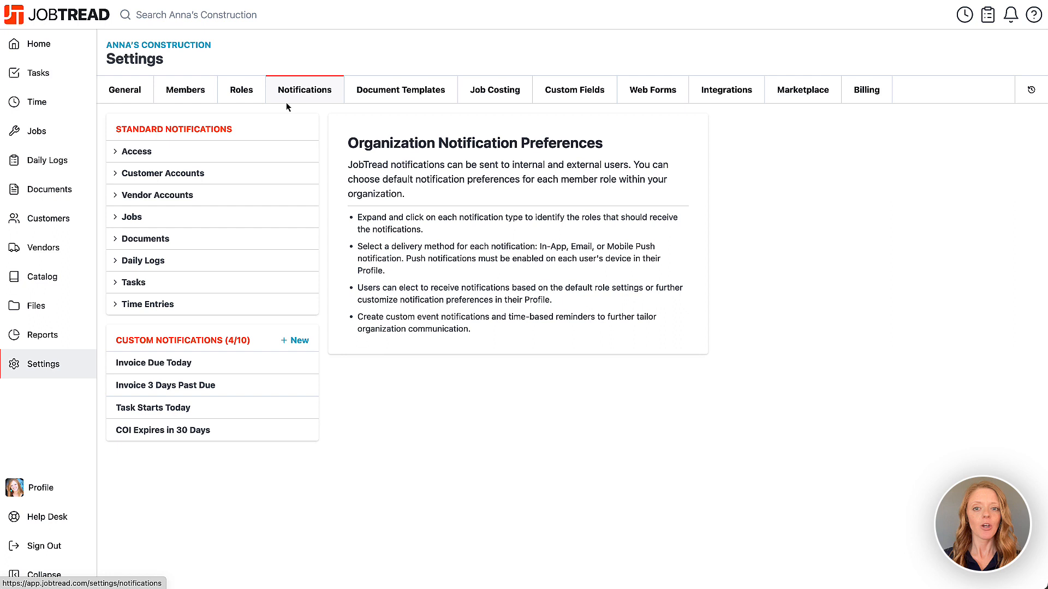
mouse_move(293, 345)
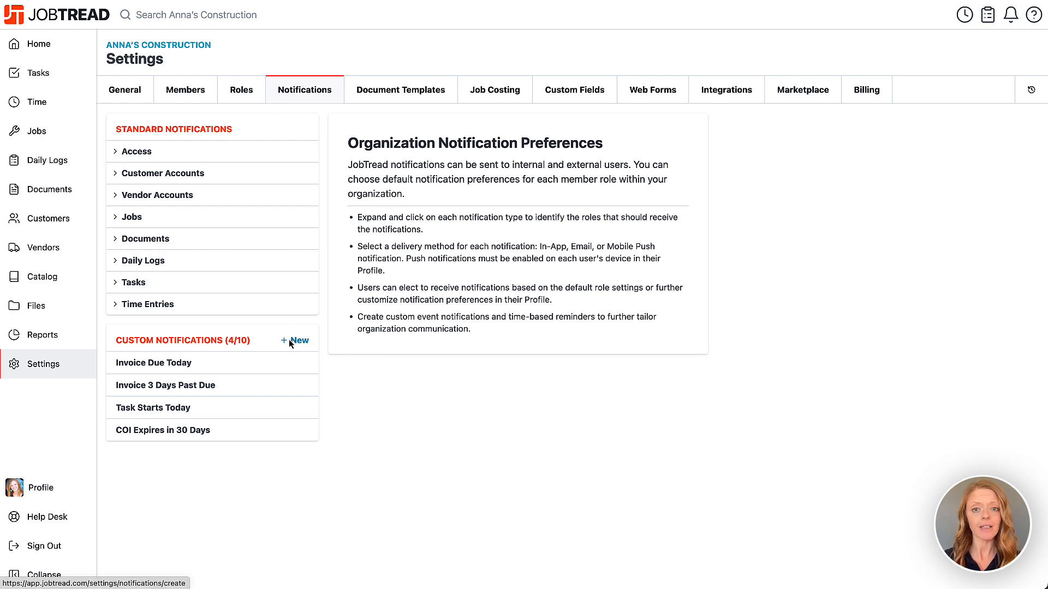
click(295, 341)
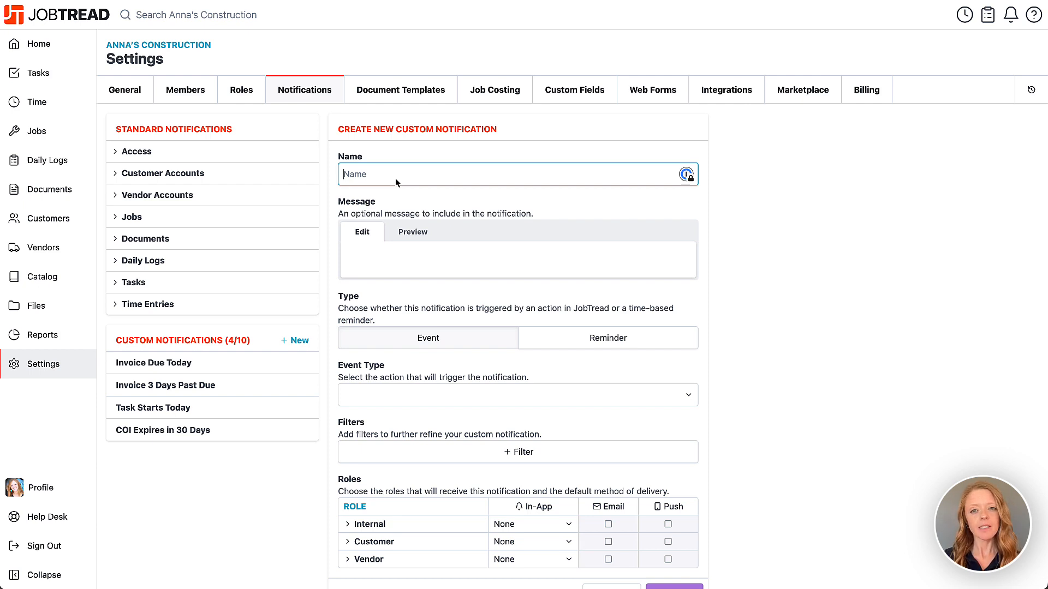
Step: Name it 'The Job Is Ready For Scheduling' with message 'The job is now in your hands. Happy scheduling!'
text(The Job Is)
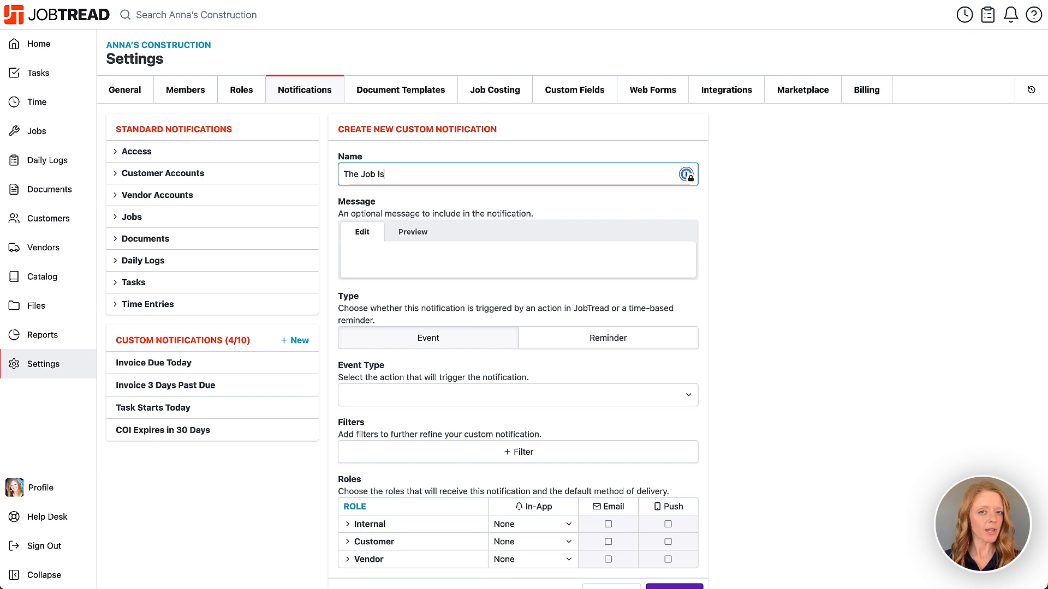
text(Ready For Scheduling)
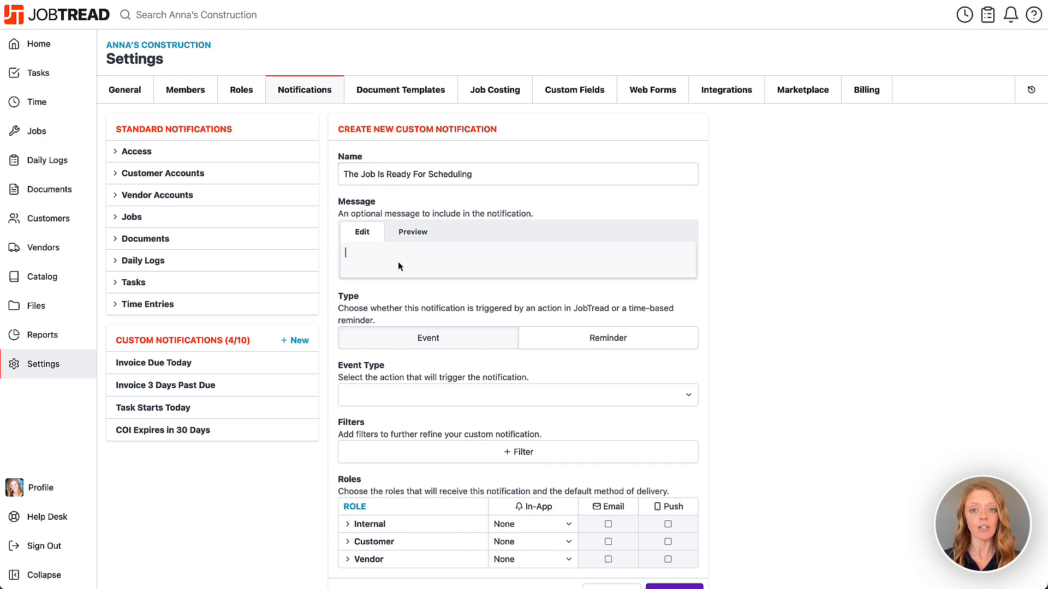
text(The job is now)
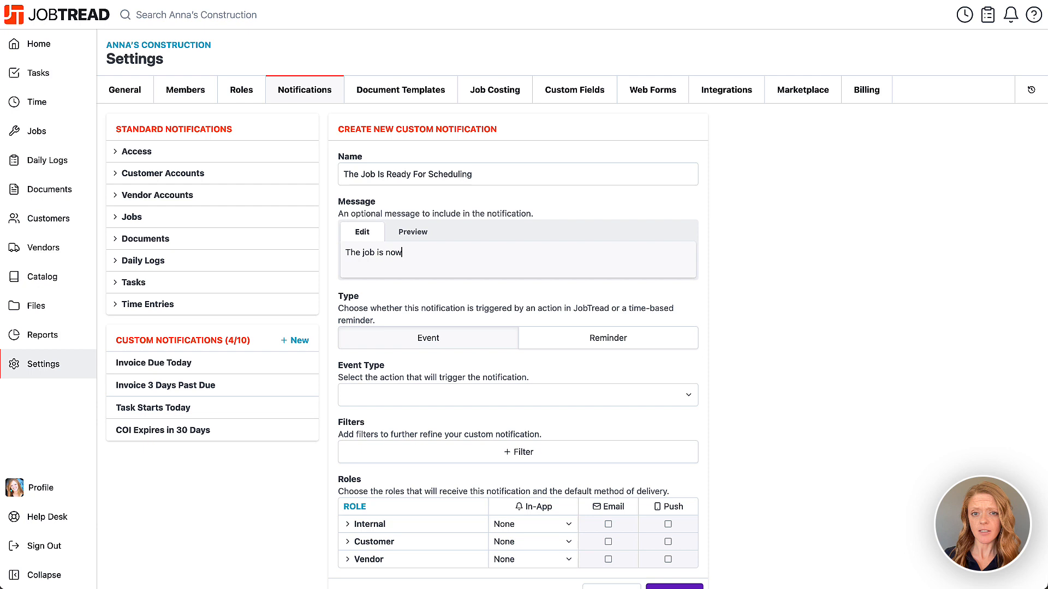
text(in your hands)
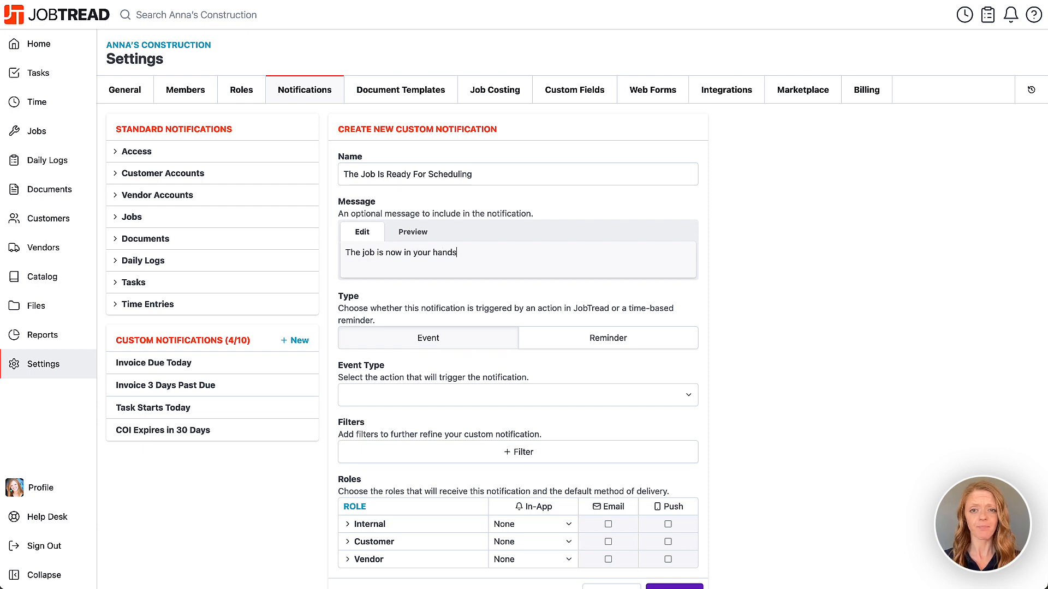
text(. Happy sch)
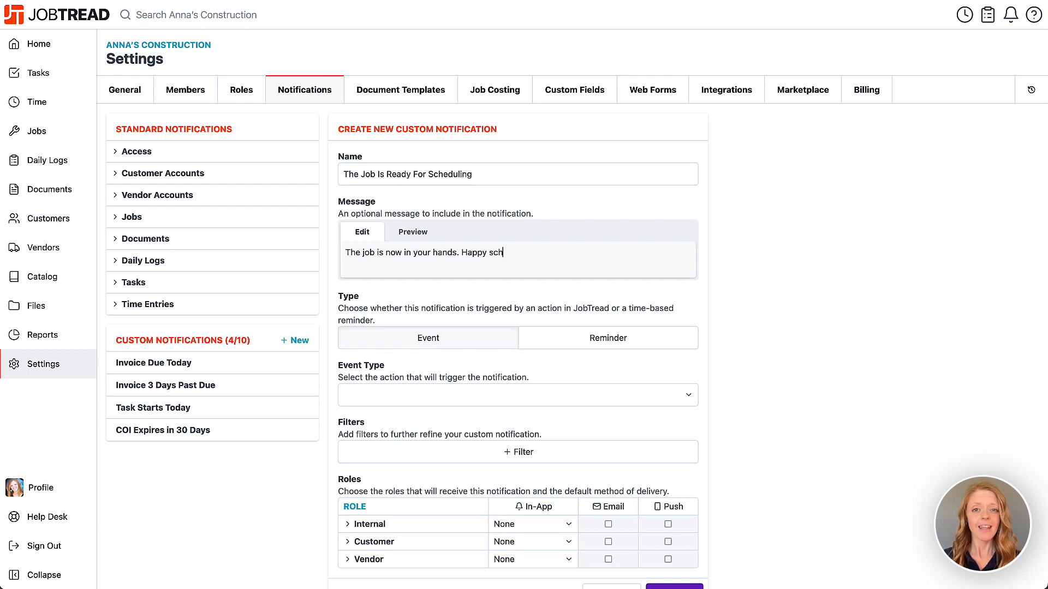
text(eduling!)
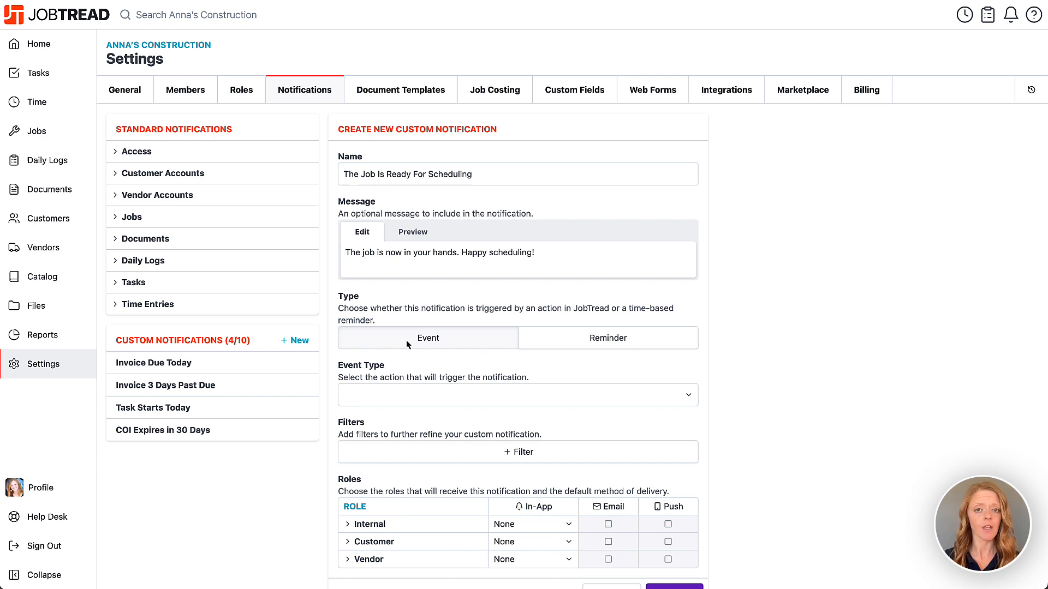
Step: Choose Document Updated as the event that triggers the notification
click(517, 395)
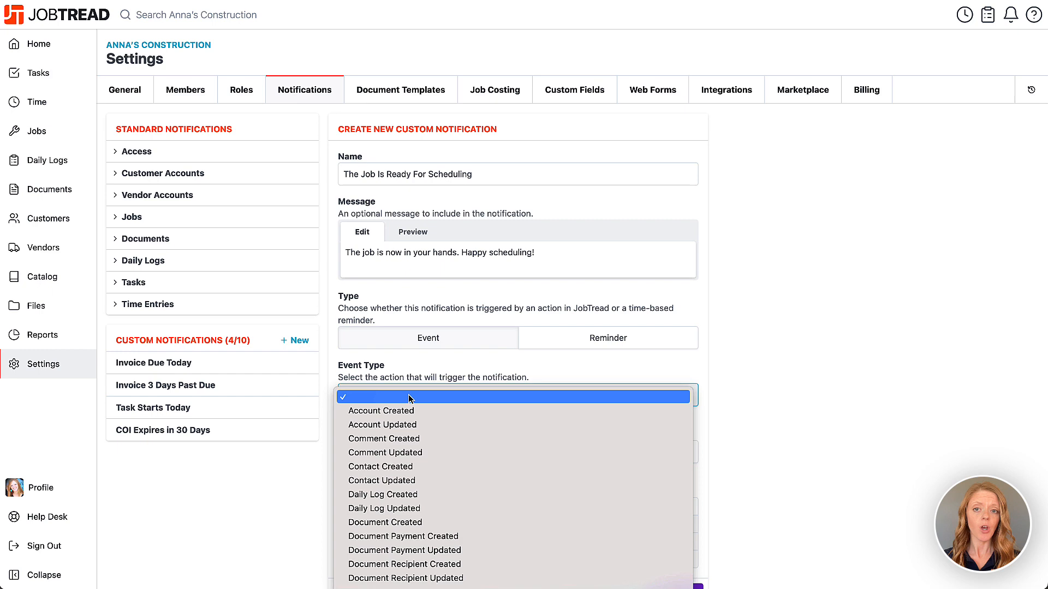
mouse_move(409, 495)
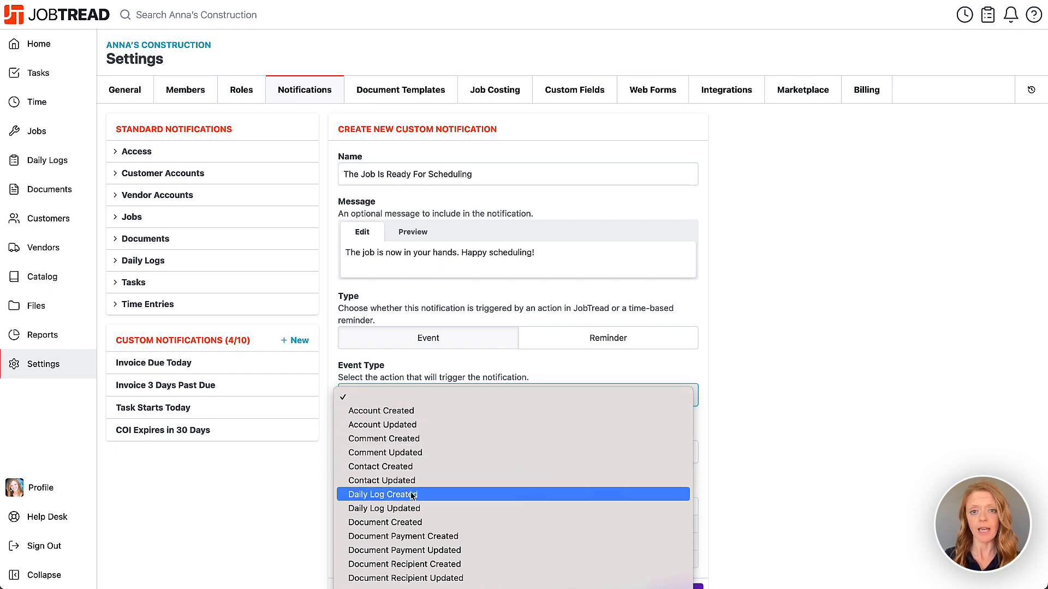
scroll(down, 3)
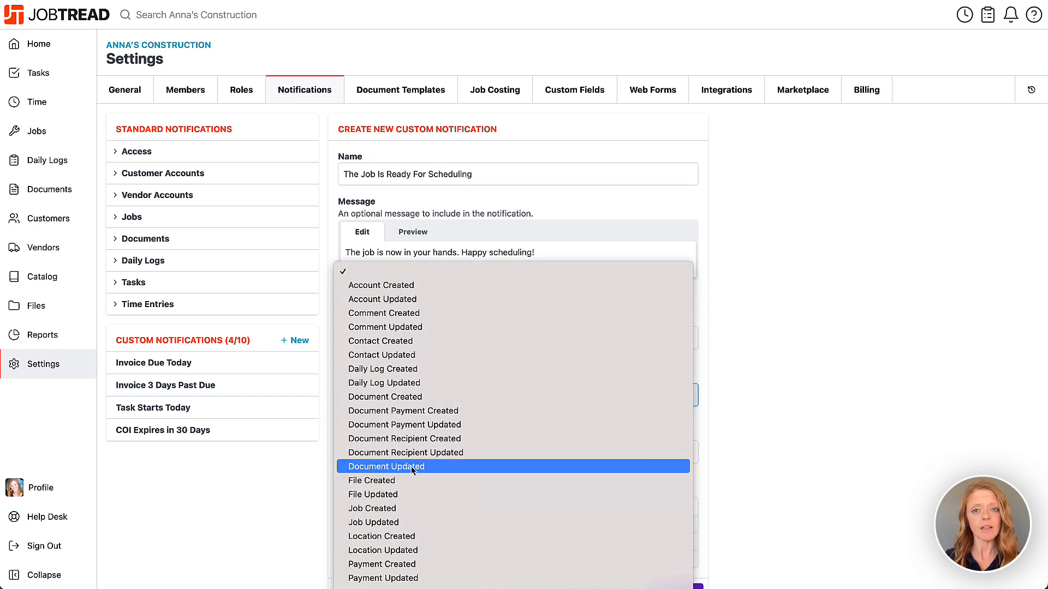
click(412, 466)
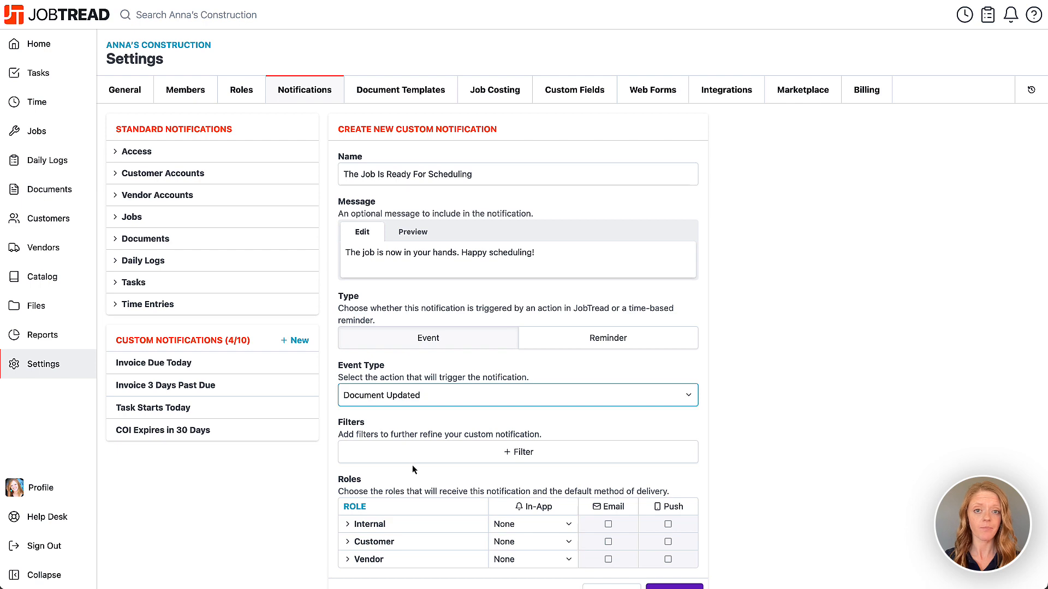
scroll(down, 3)
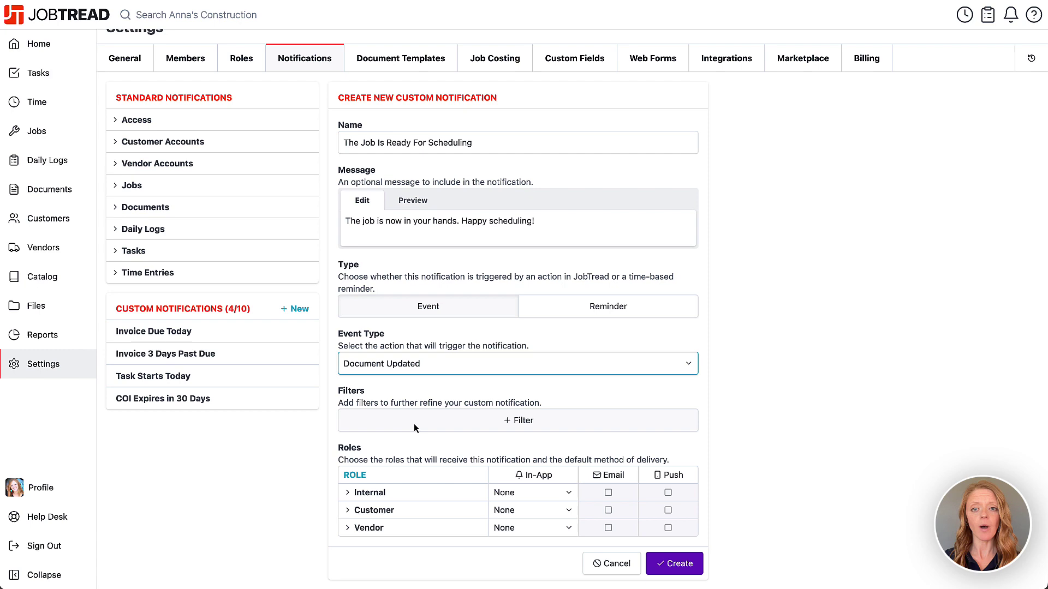
Step: Filter to documents named exactly Proposal AND status Submitted / Approved / Paid
click(518, 420)
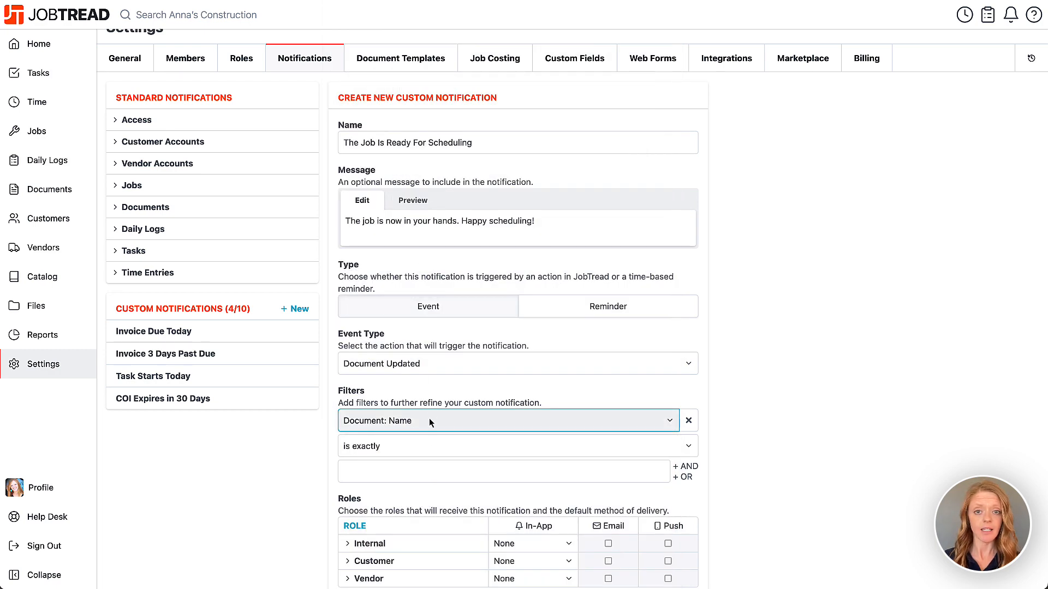
text(P)
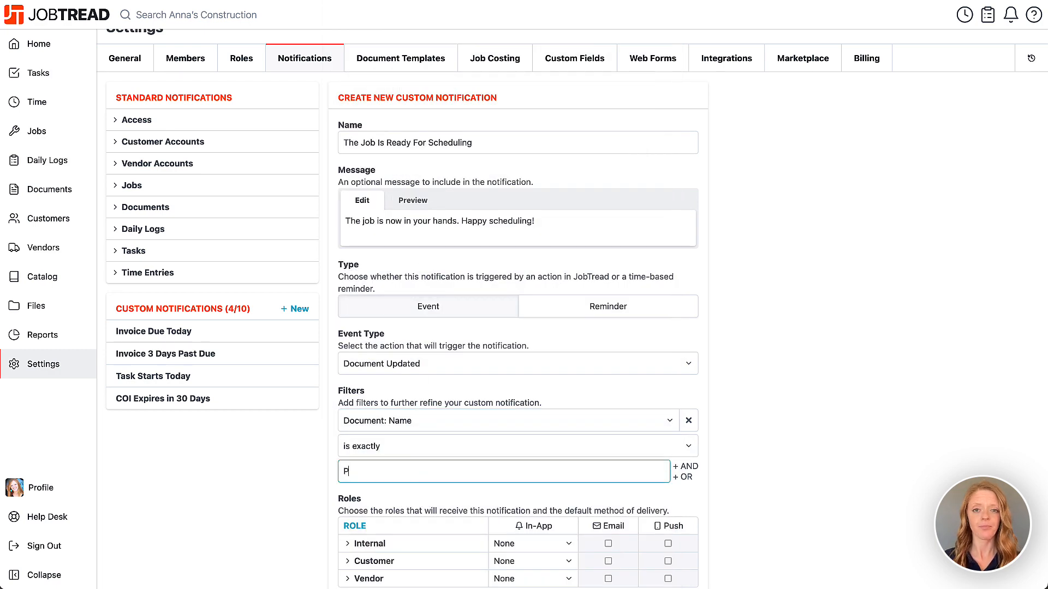
text(Proposal)
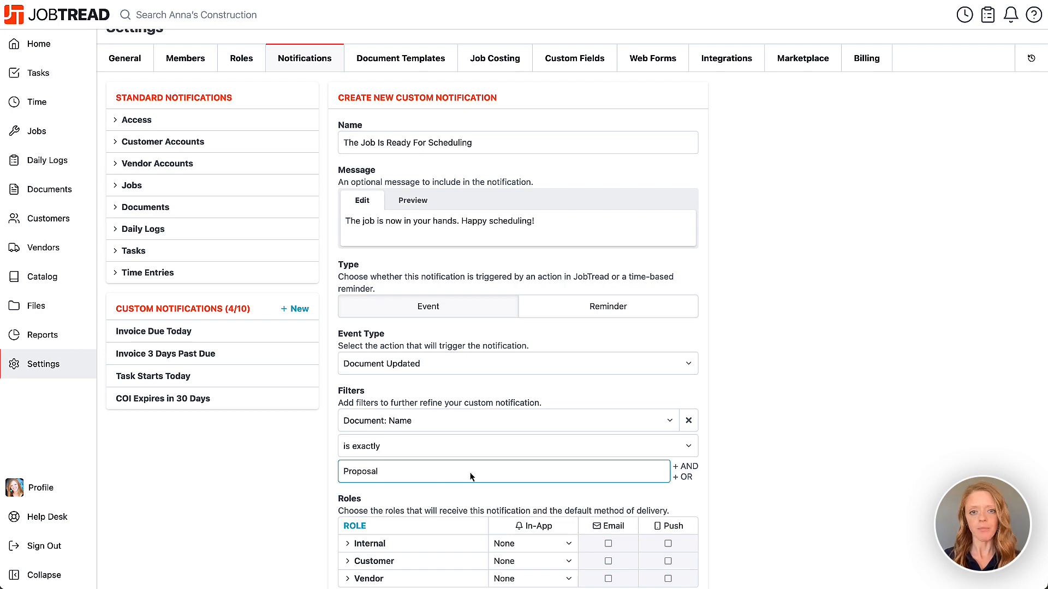
click(684, 466)
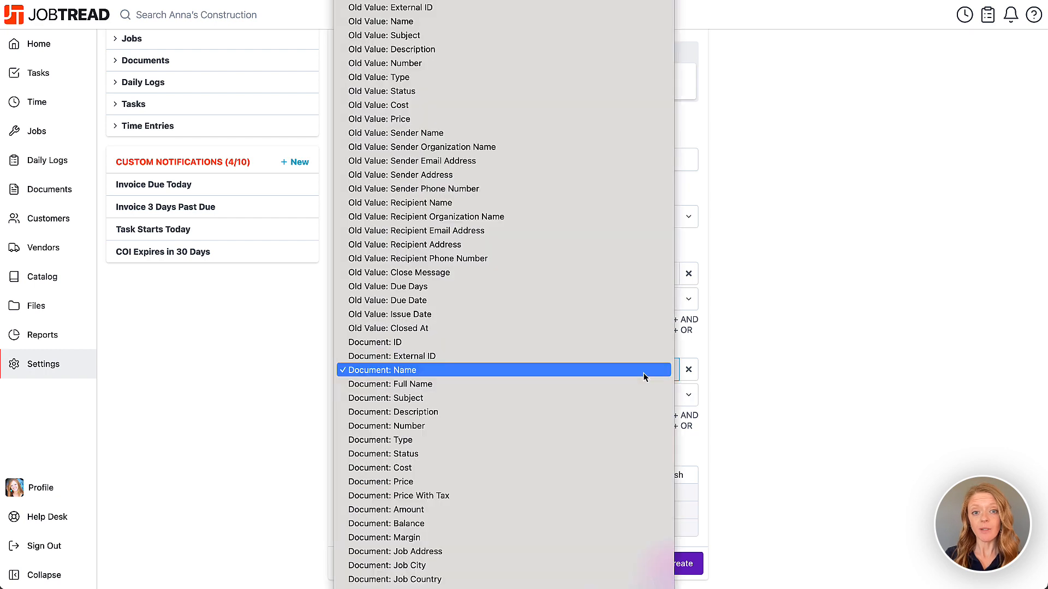
mouse_move(649, 457)
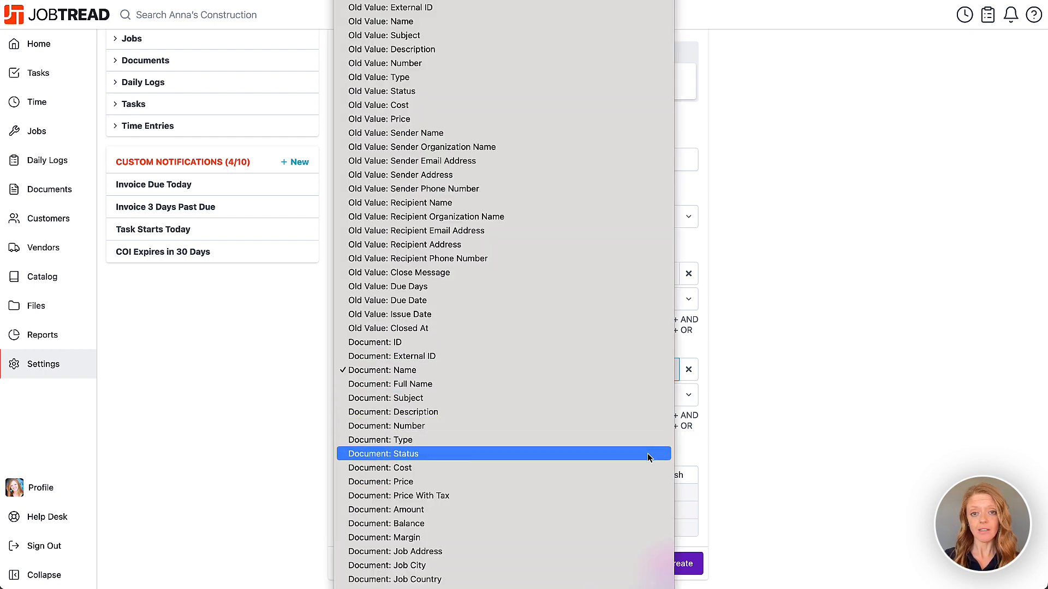
click(382, 454)
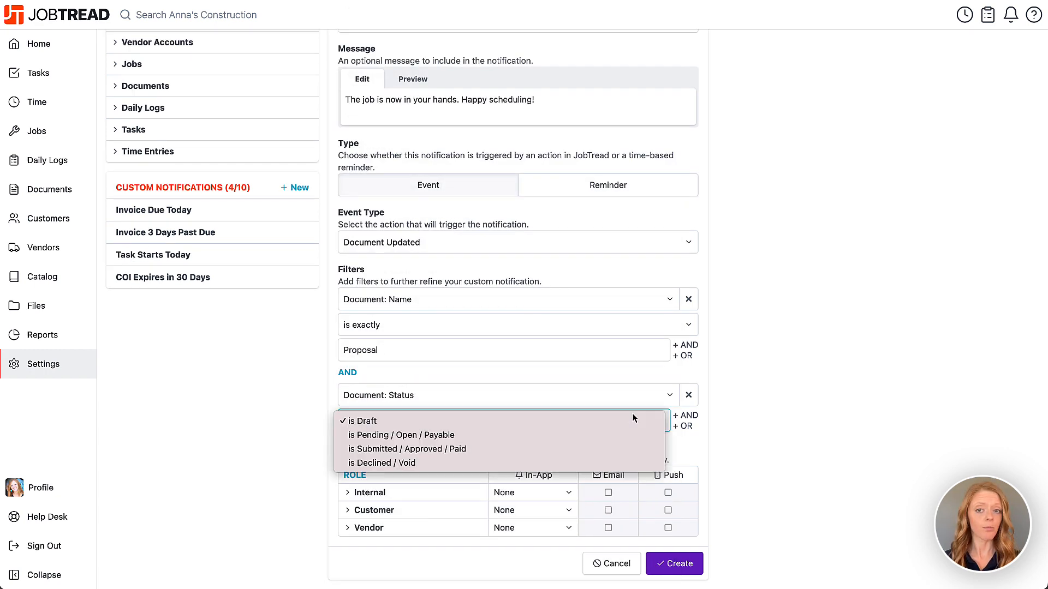
mouse_move(636, 449)
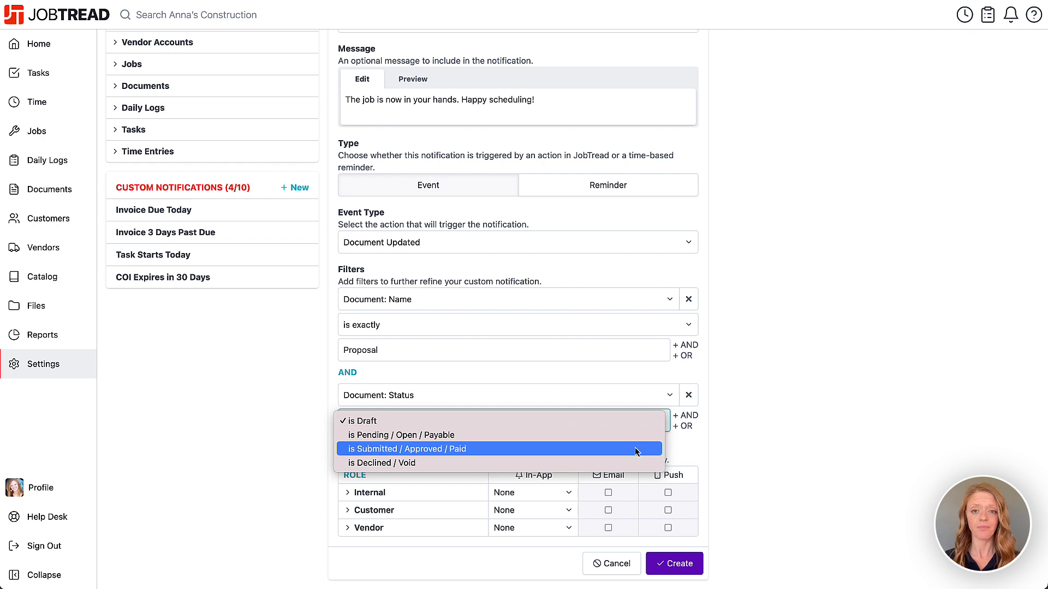
click(406, 449)
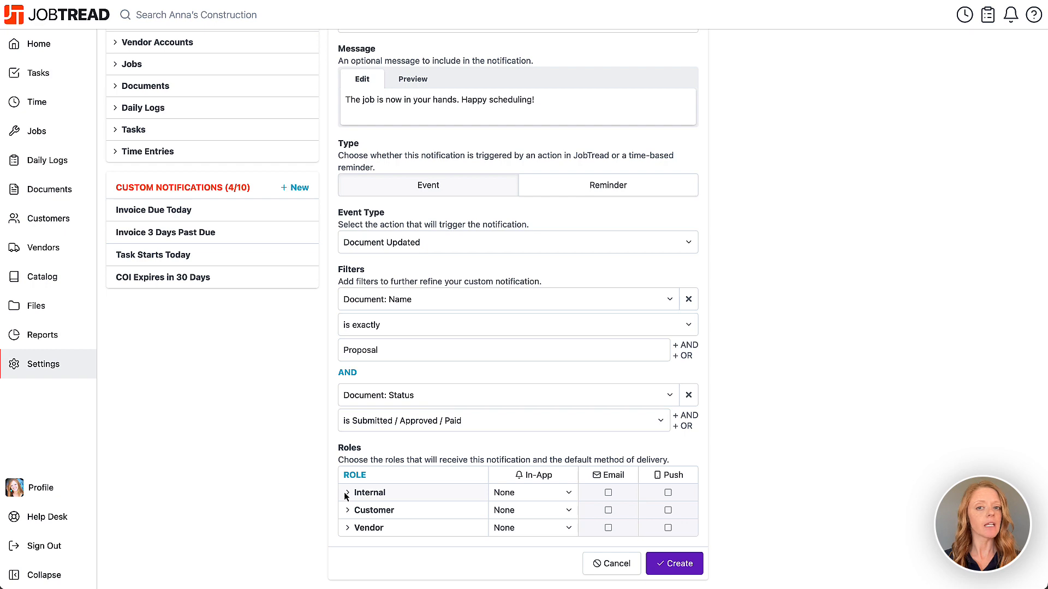
Step: Give Project Managers All in-app, email and push delivery, then create the notification
click(347, 493)
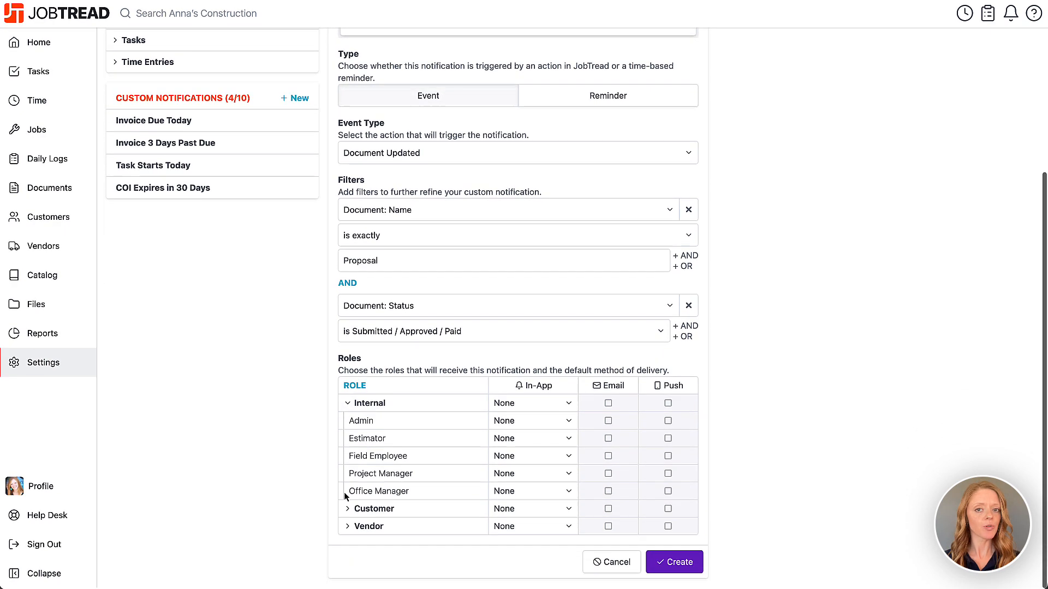
click(532, 473)
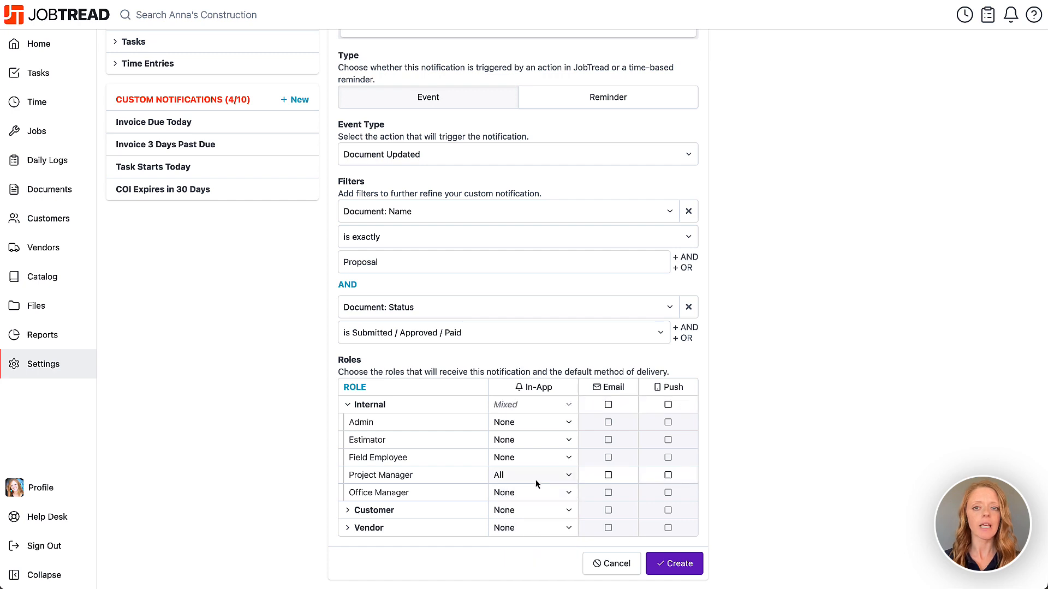
mouse_move(546, 481)
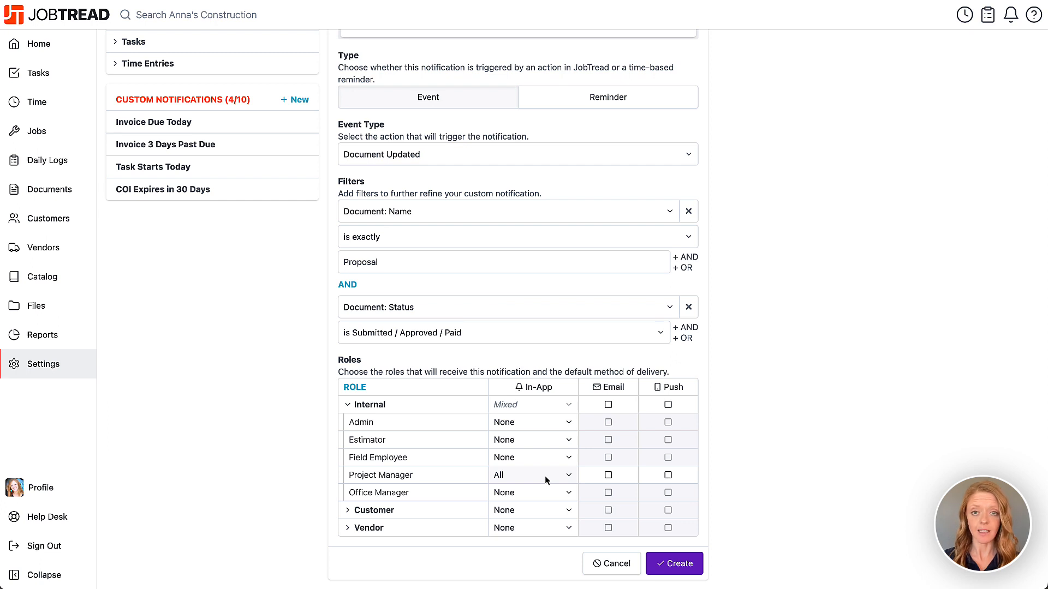
mouse_move(567, 481)
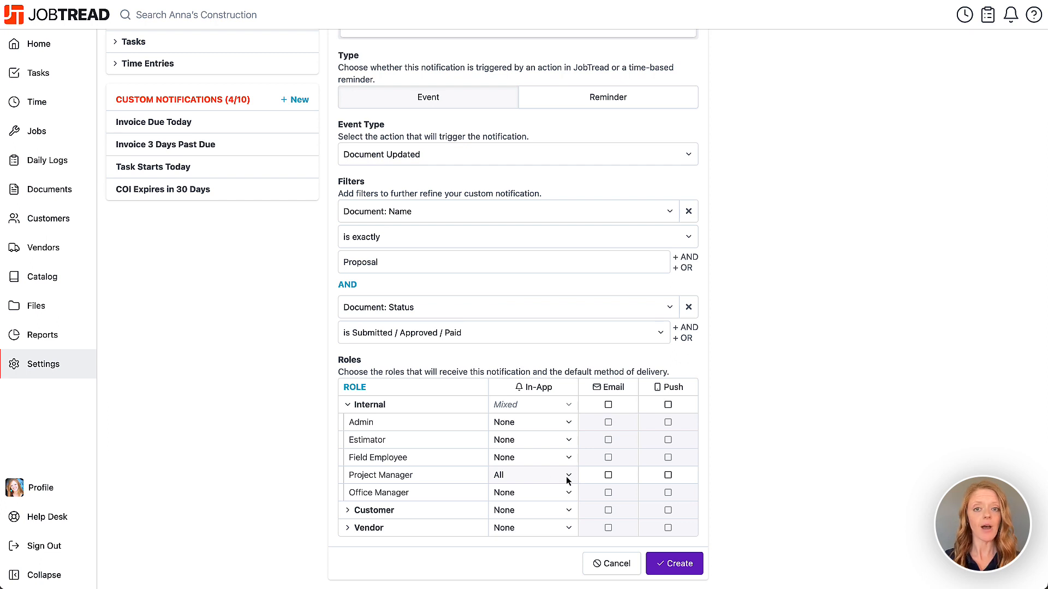
click(608, 475)
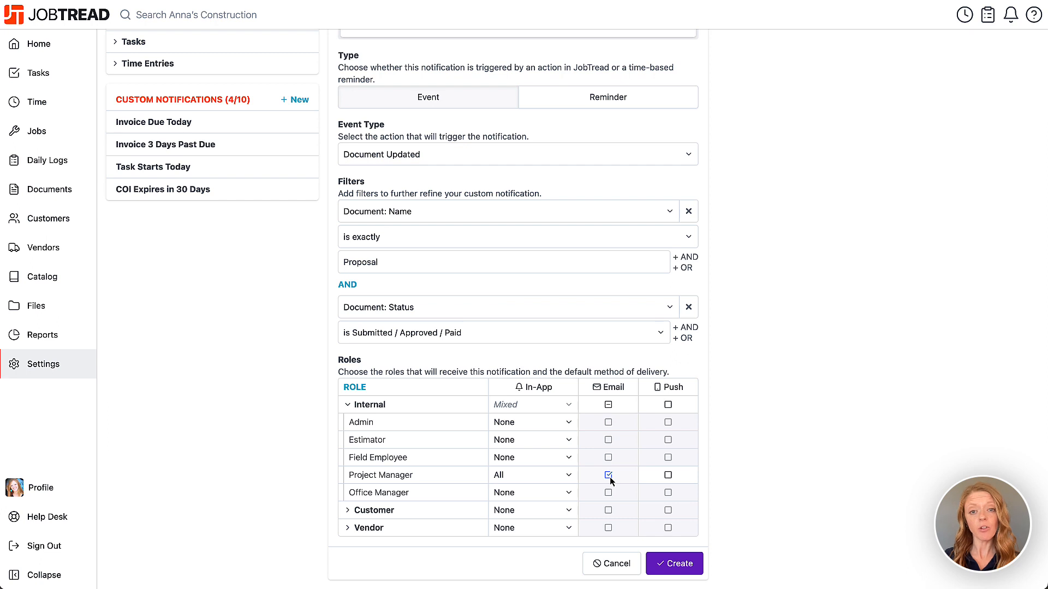
click(667, 475)
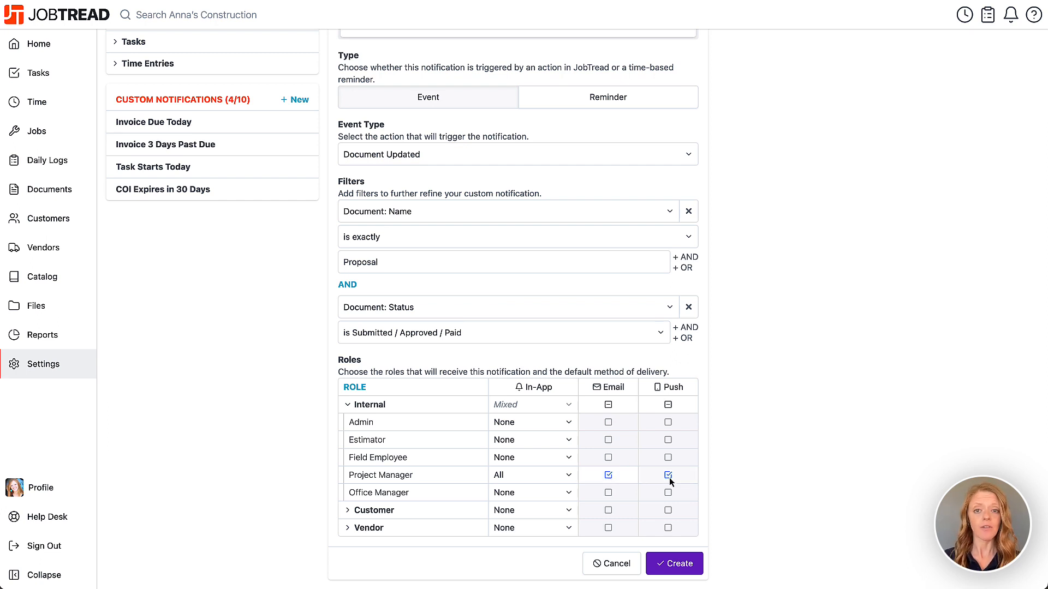
click(668, 475)
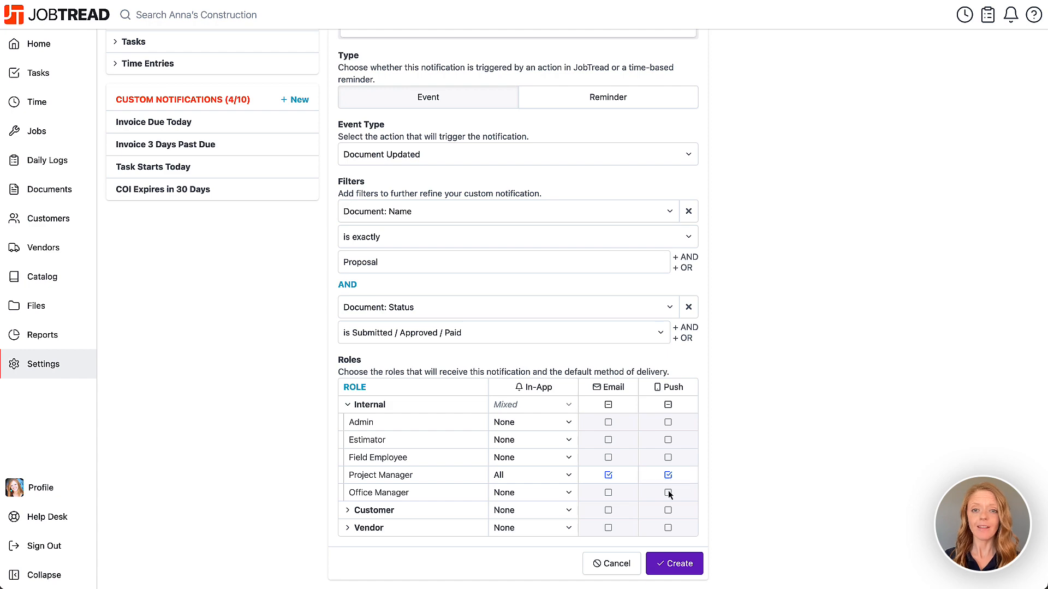
click(674, 563)
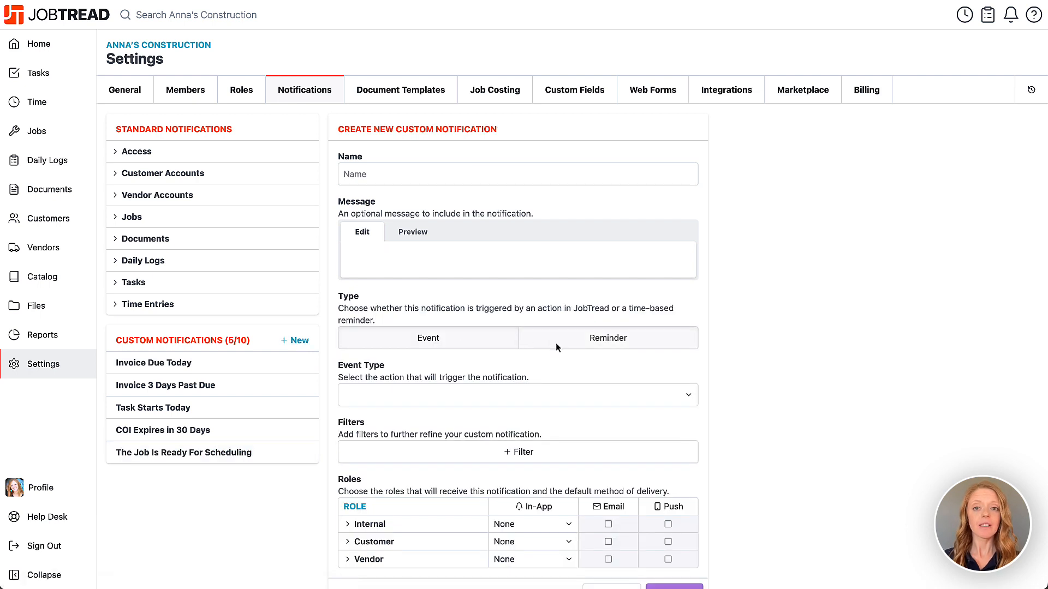
Step: Make a Reminder notification 1 day before Document Due Date, sent at 9:00 AM
click(608, 338)
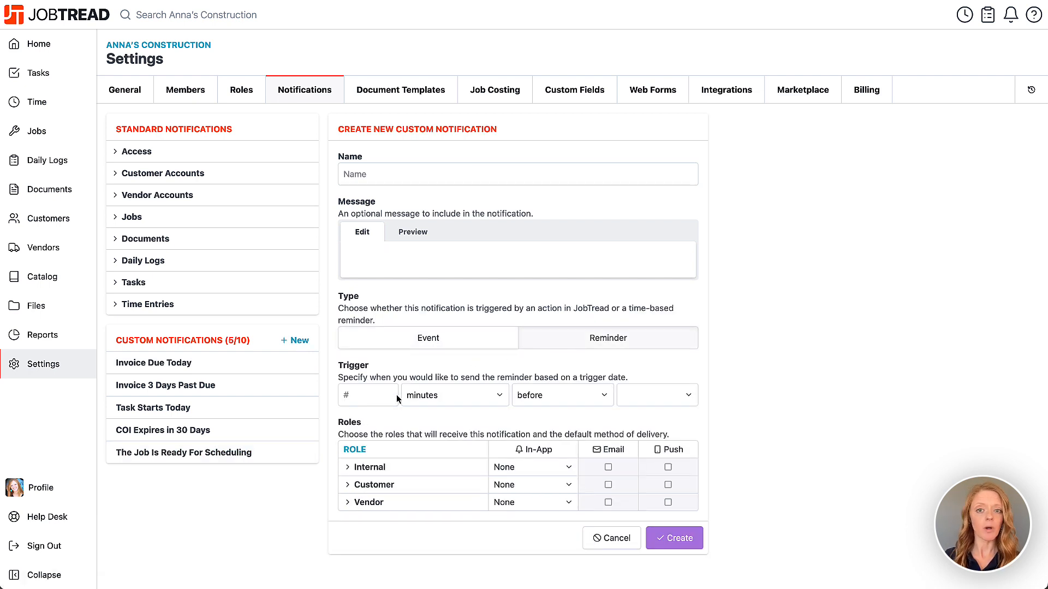
click(368, 395)
text(1)
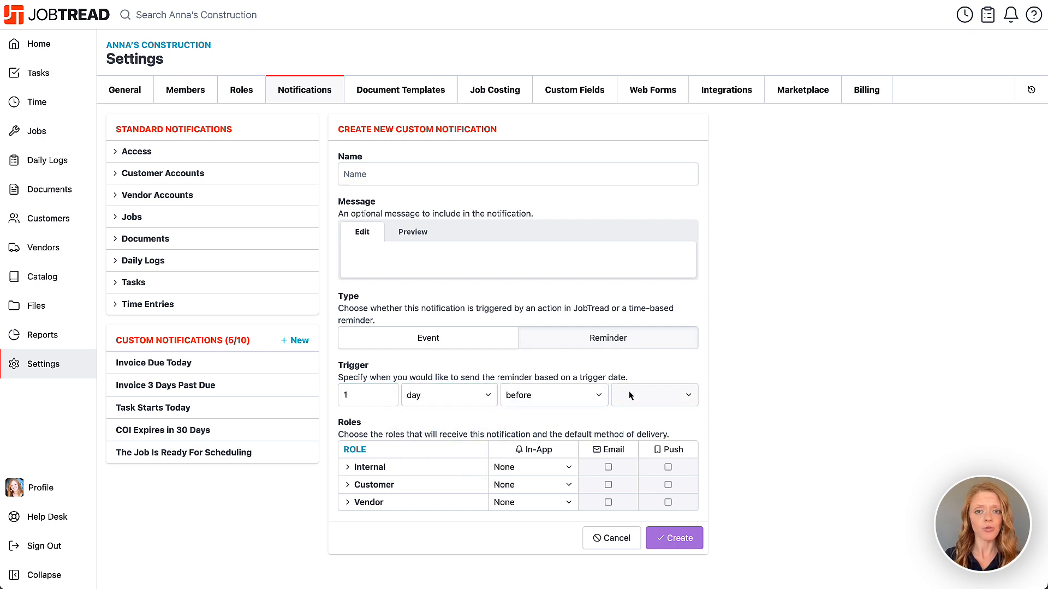
click(655, 395)
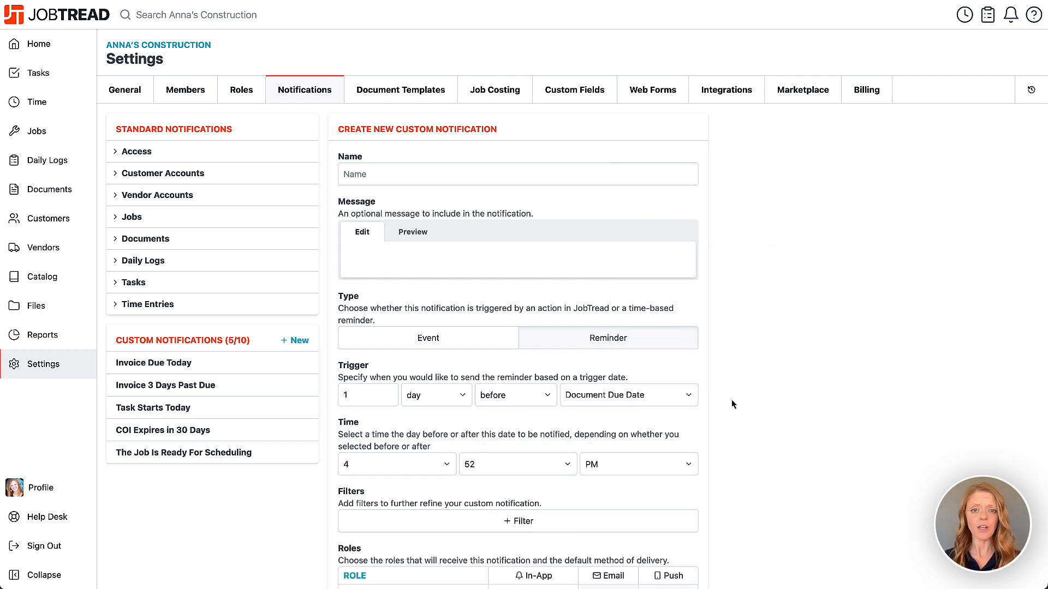
scroll(down, 3)
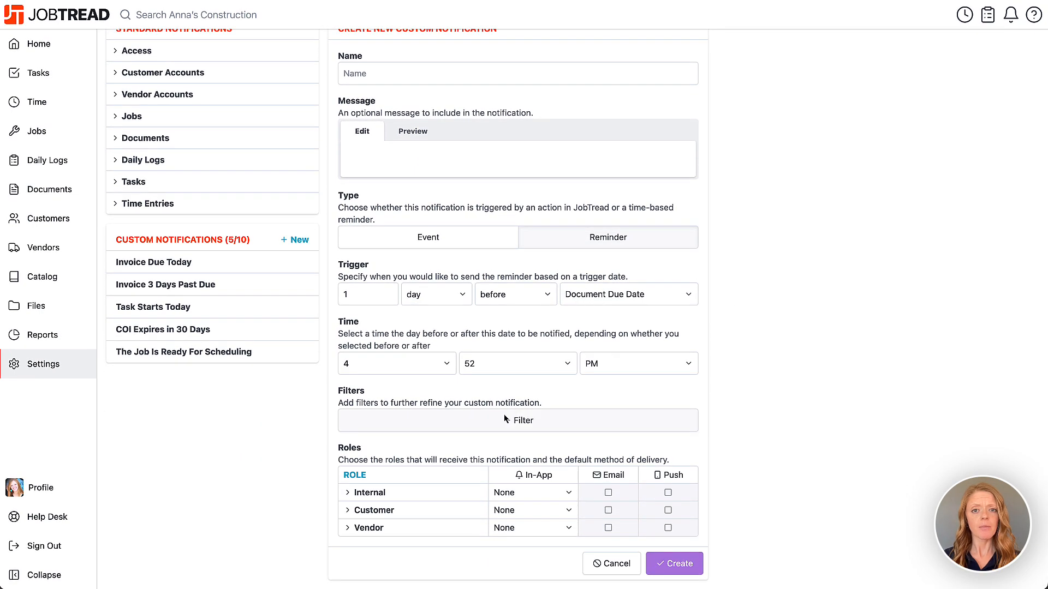
click(396, 363)
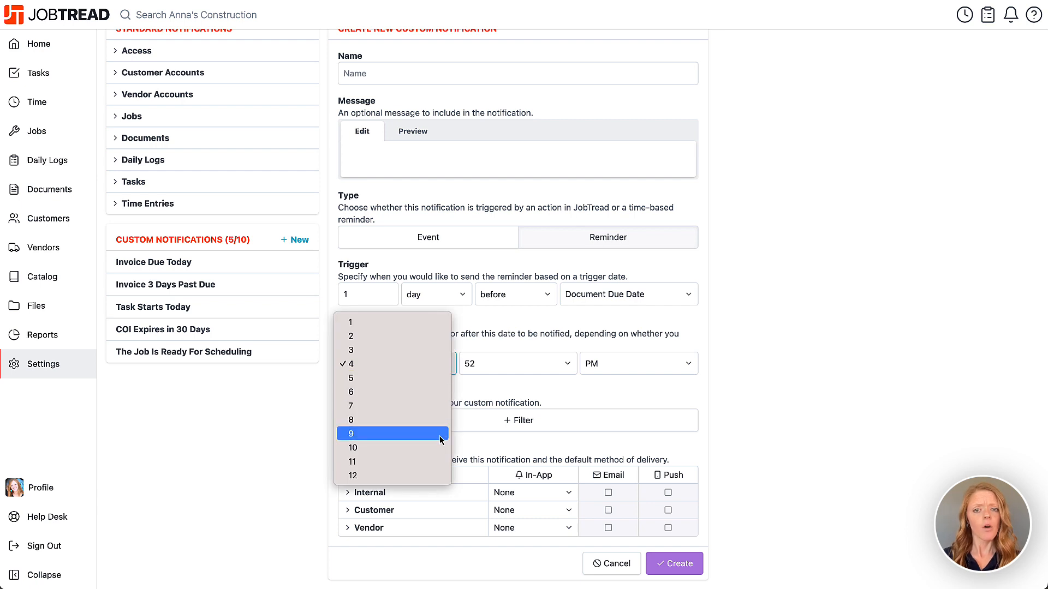
click(393, 433)
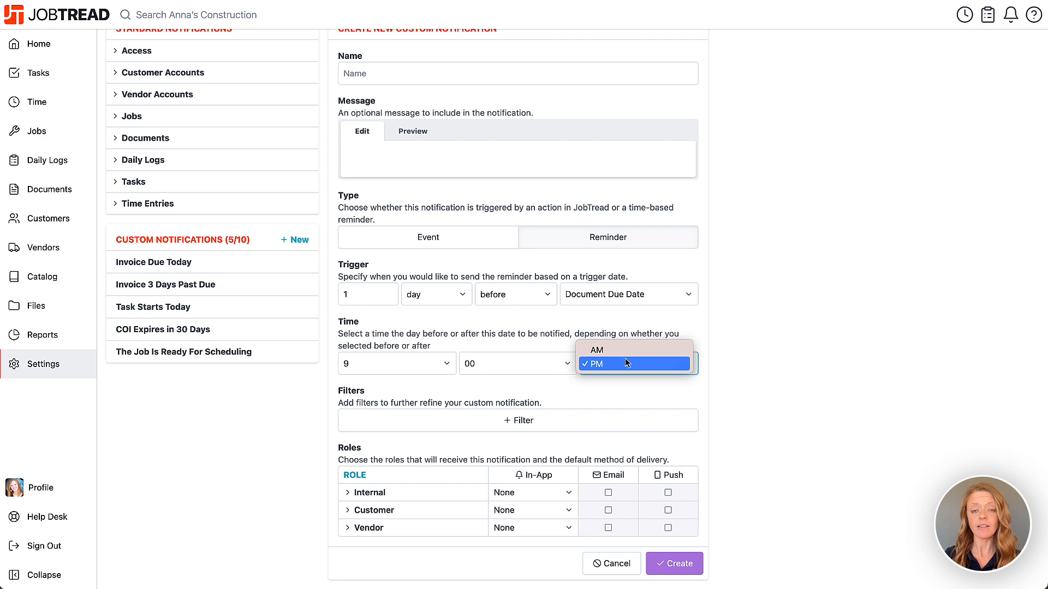
click(597, 351)
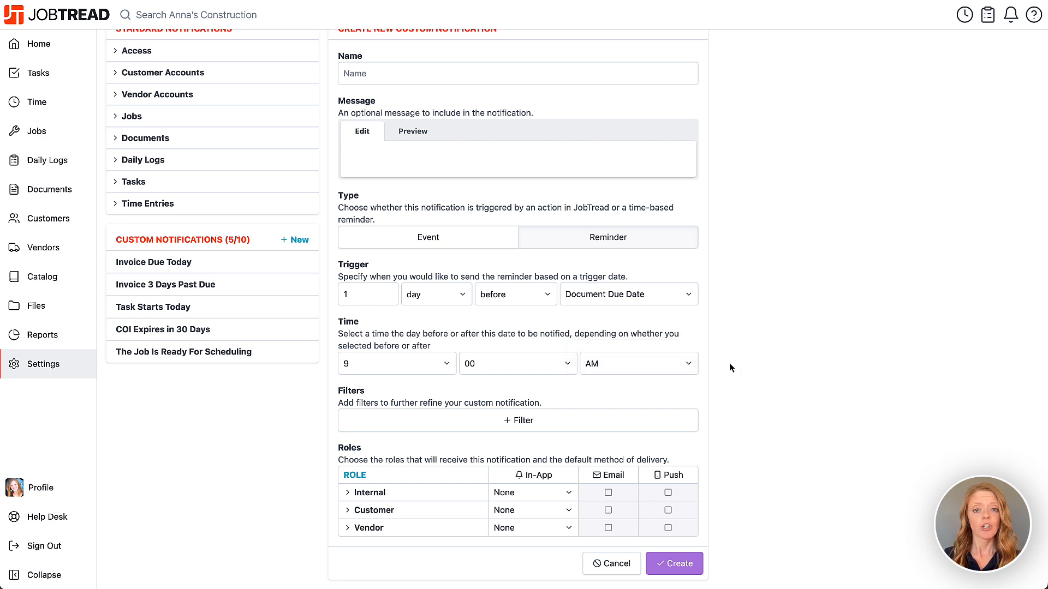